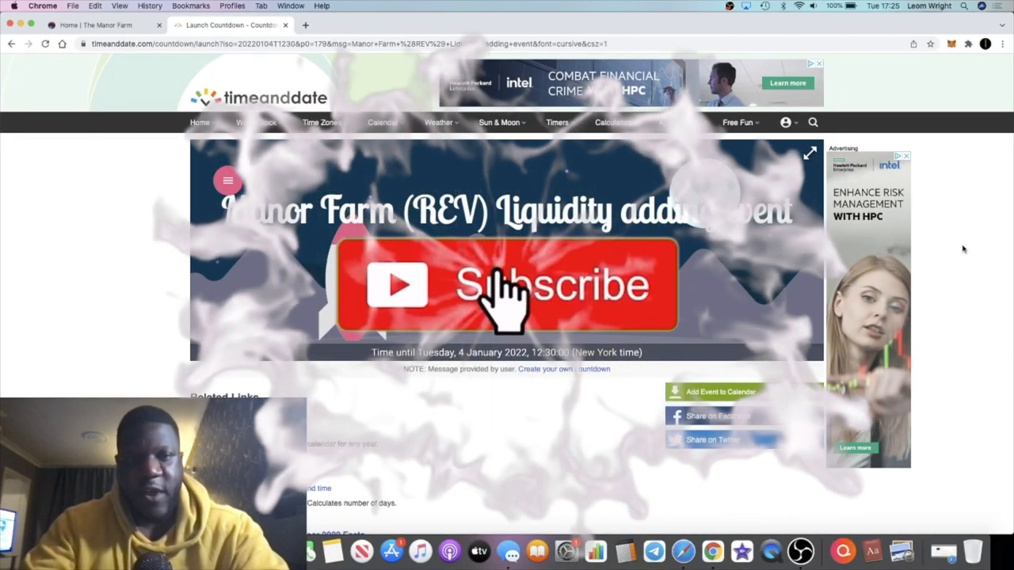
Step: Switch from the timeanddate.com countdown to the 'Home | The Manor Farm' browser tab
left_click(504, 301)
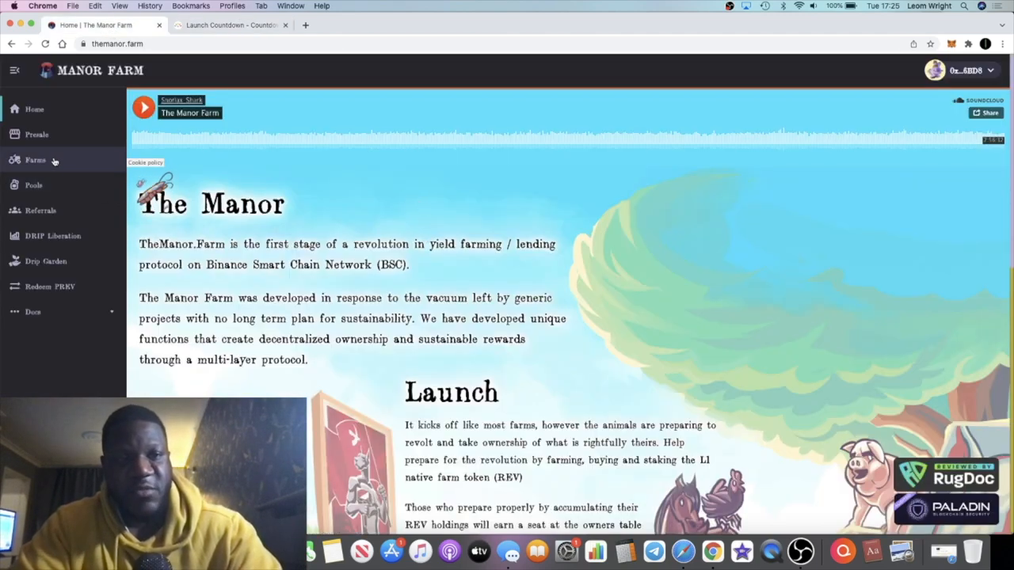
Step: Go to the Farms page showing REV/WBNB, REV/BUSD and DRIP/BUSD with staking not yet started
left_click(35, 158)
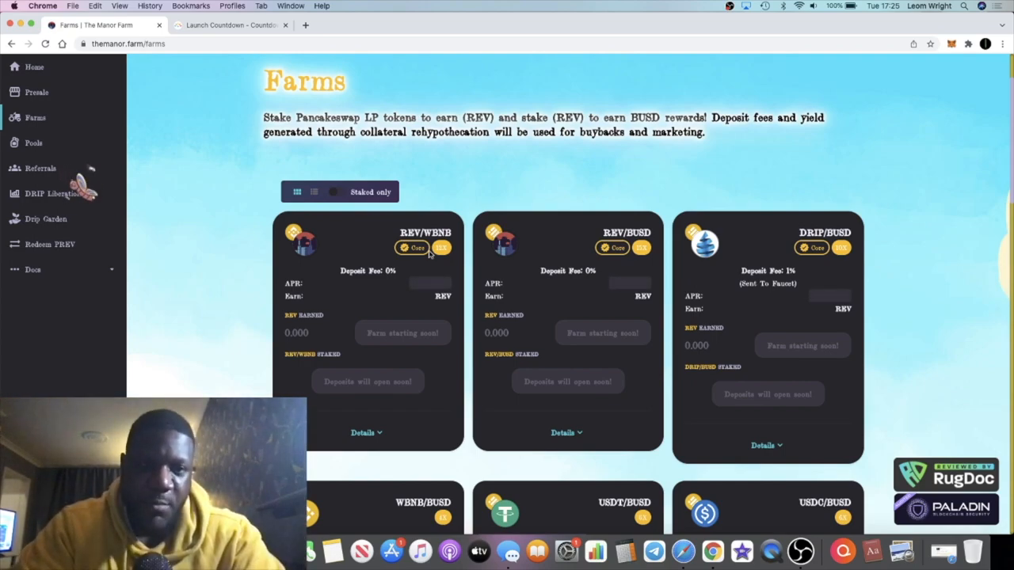
mouse_move(434, 209)
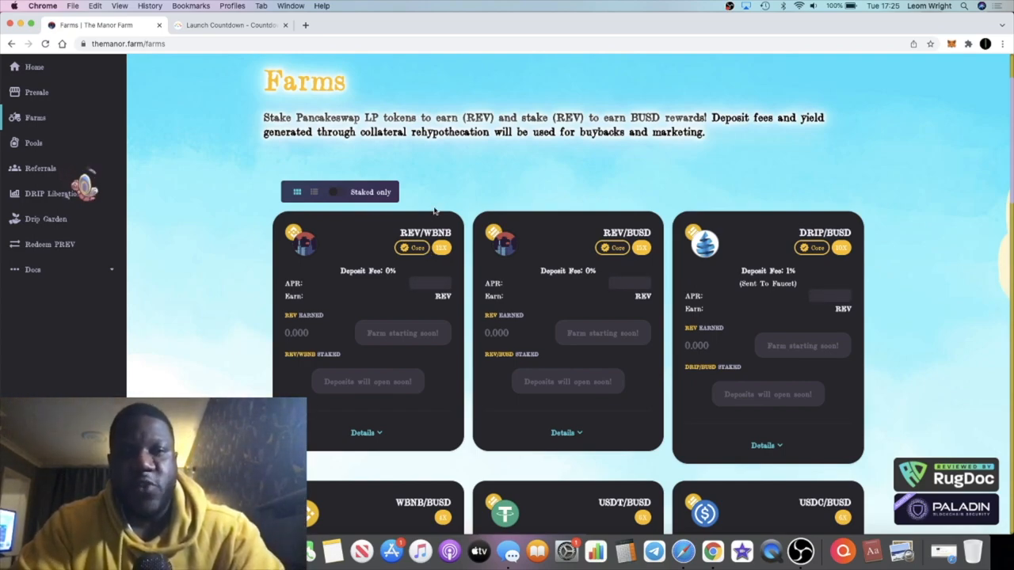
mouse_move(71, 250)
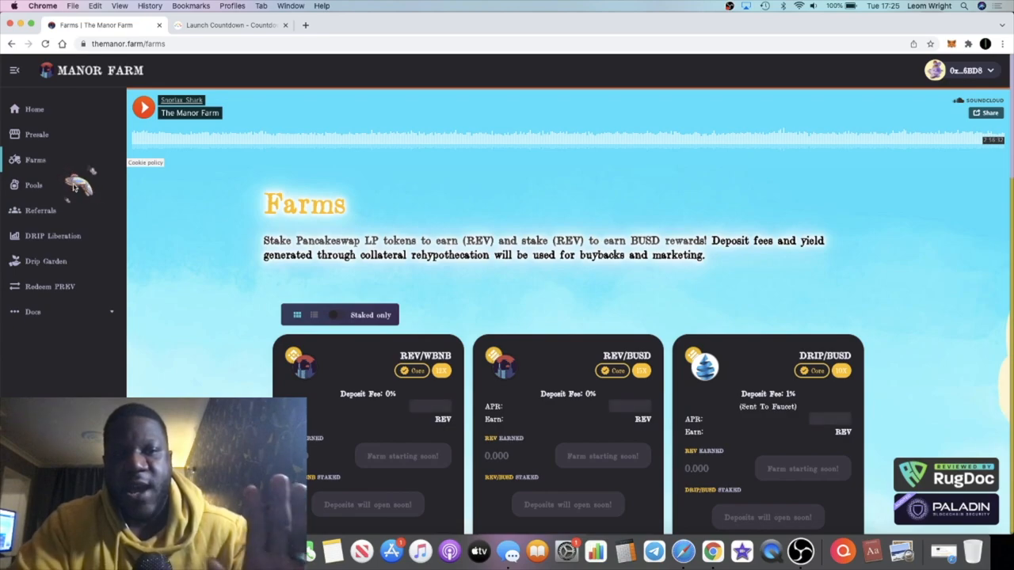
mouse_move(206, 209)
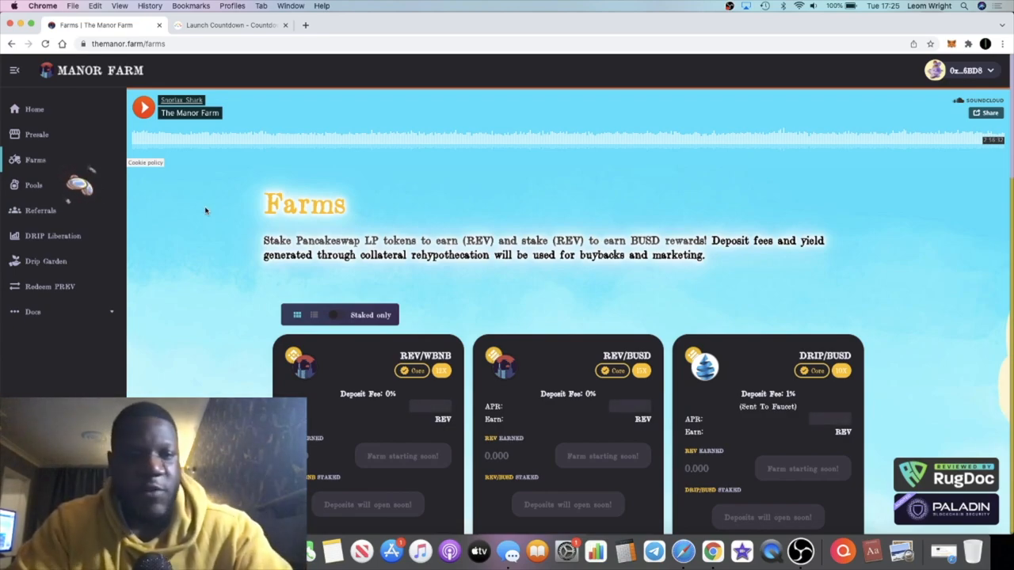
Step: Go to the Presale page and bring the Buy REV Presale Token panel into view
left_click(36, 133)
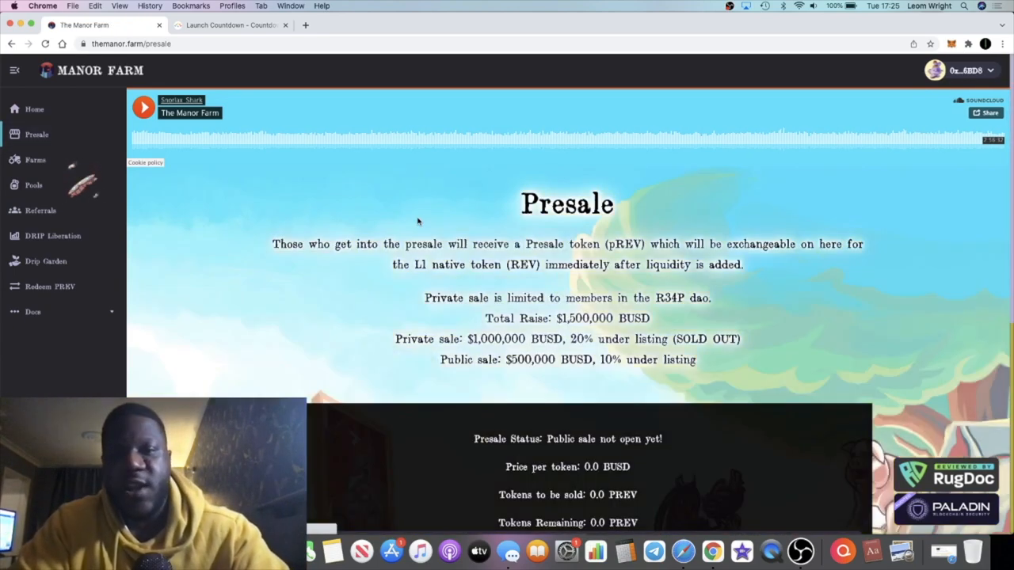
scroll("down", 3)
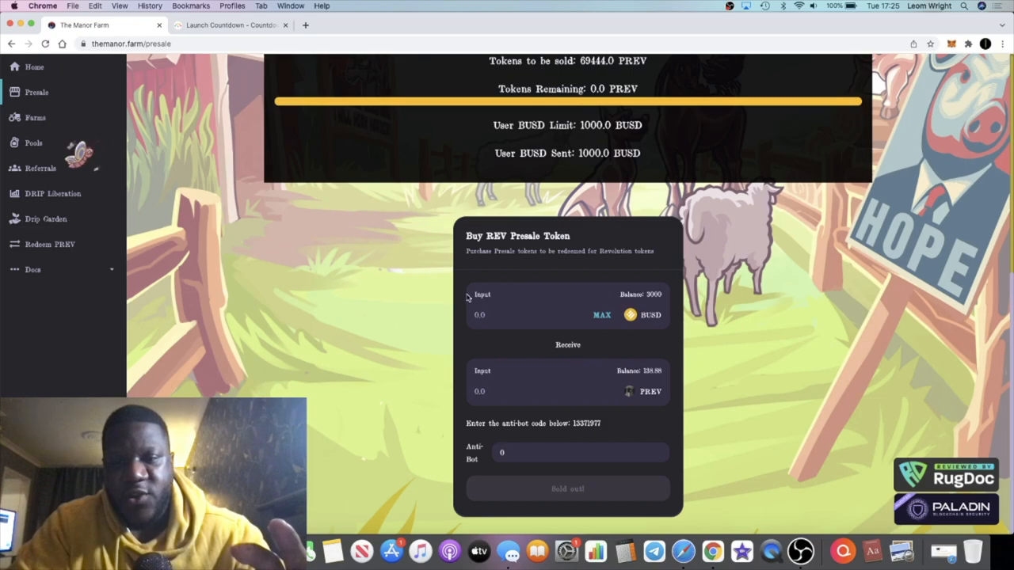
Step: Go to the Redeem PREV page offering the PREV-to-REV swap once the Revolution starts
left_click(51, 261)
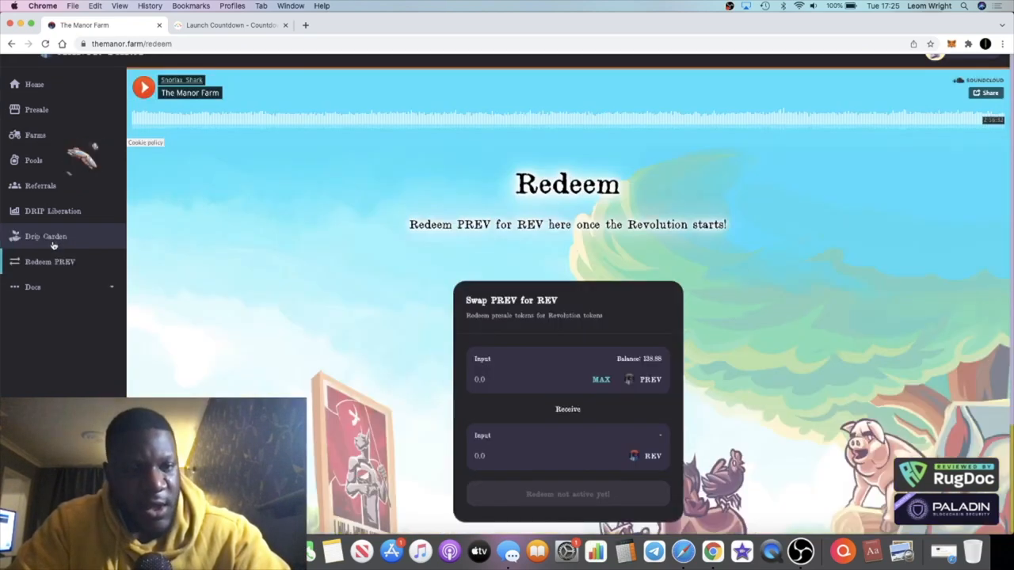
scroll("down", 3)
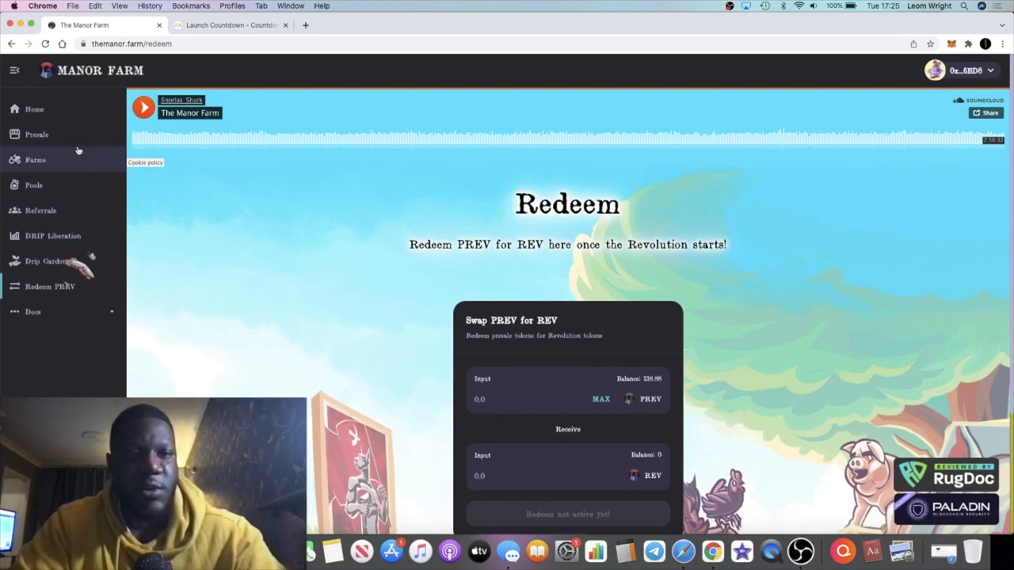
mouse_move(76, 162)
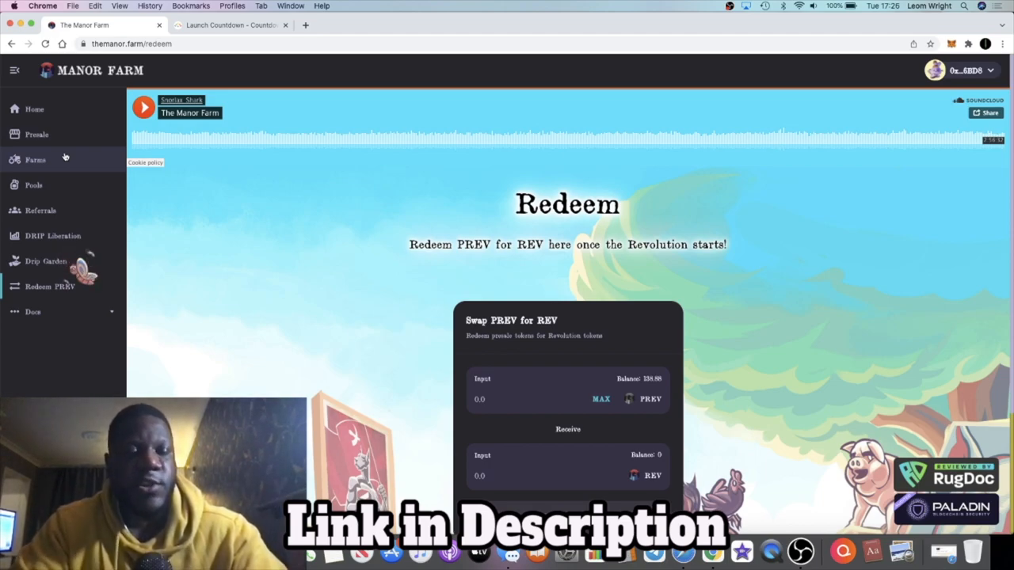
Step: Return to Farms and look through the pairs down to WBNB/BUSD, USDT/BUSD and USDC/BUSD
left_click(35, 159)
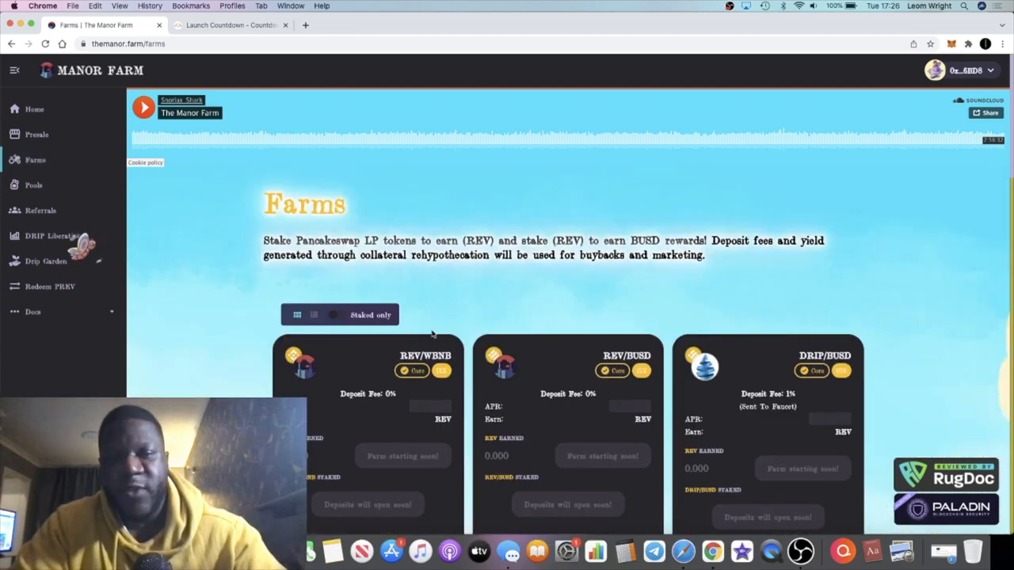
scroll("down", 3)
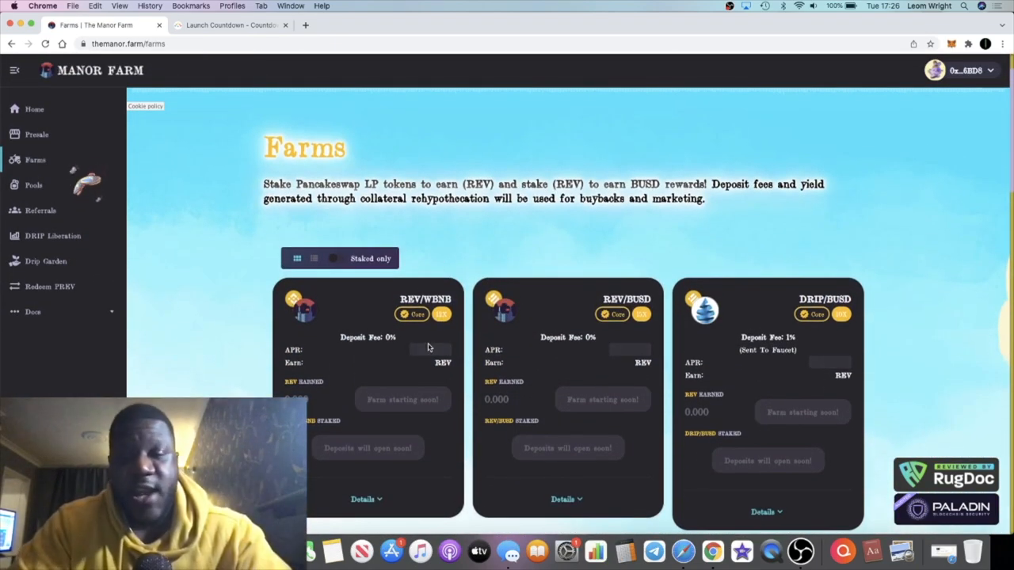
scroll("down", 3)
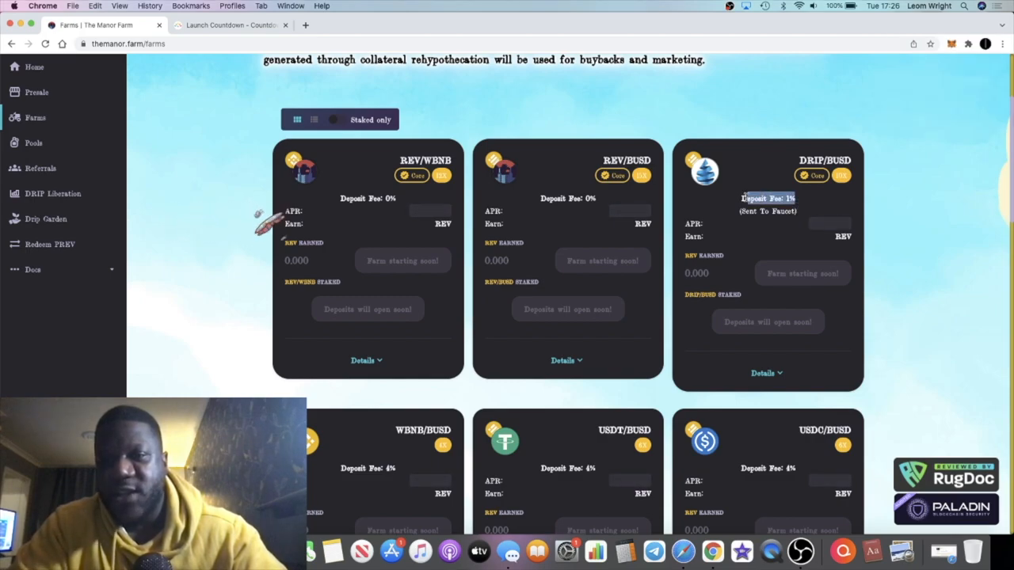
scroll("down", 3)
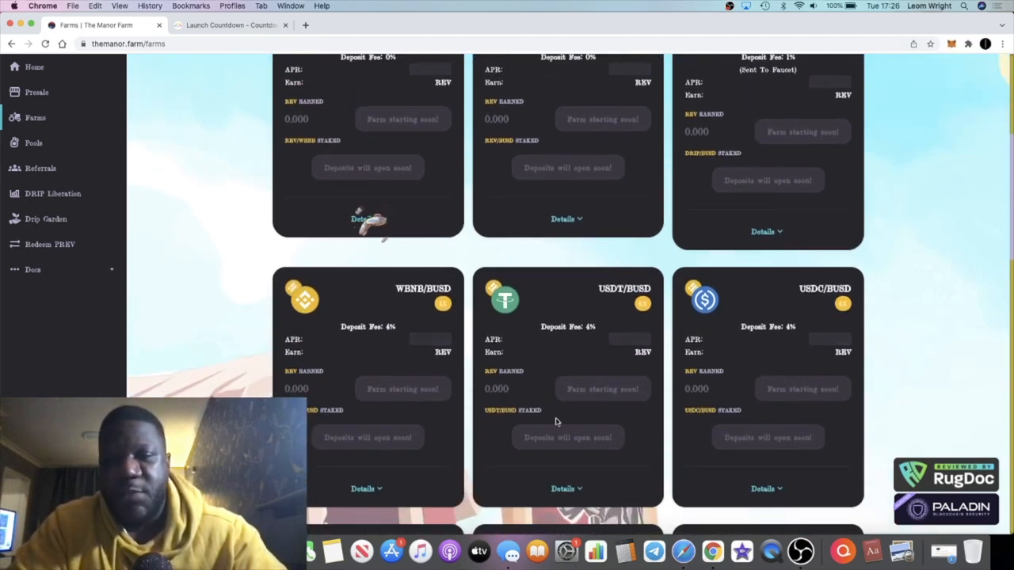
scroll("down", 3)
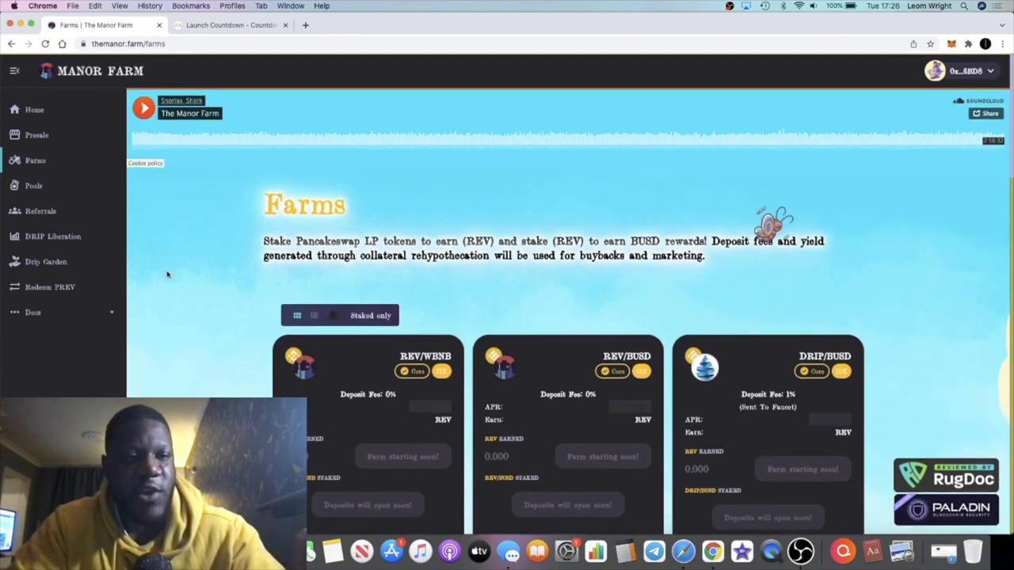
Step: Review the Pools page with REV (Safehouse), BUSD, ETH, CAKE, BTCB and WBNB pools
left_click(32, 185)
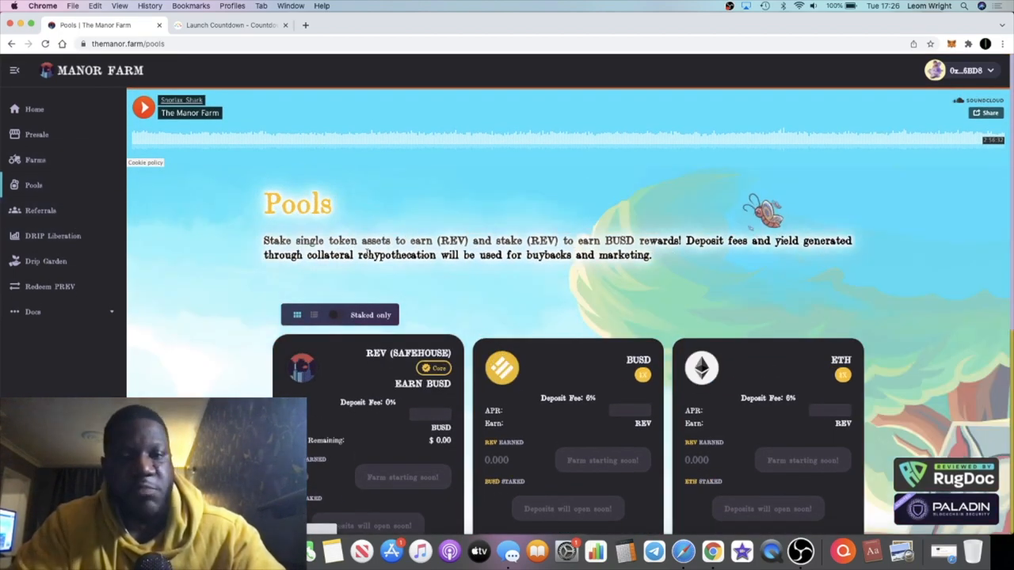
scroll("down", 3)
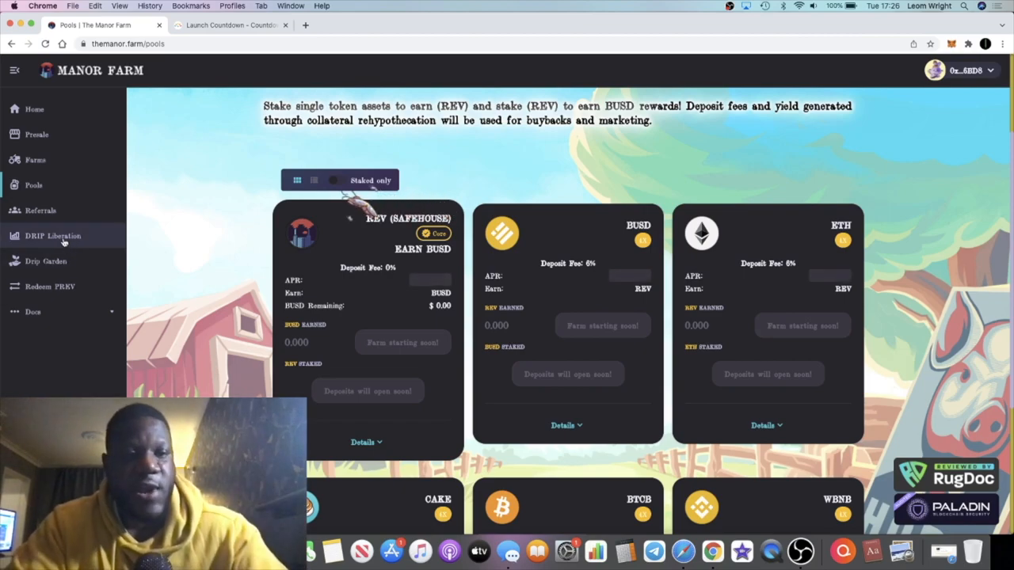
mouse_move(75, 259)
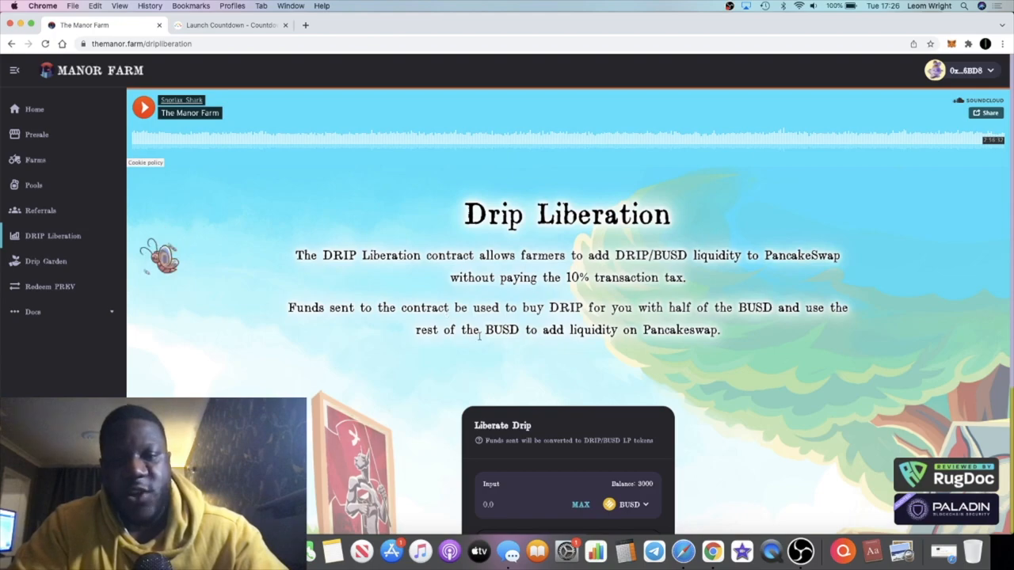
Step: Look down the Drip Liberation details, then bring up the DRIP/BUSD Garden page
scroll("down", 3)
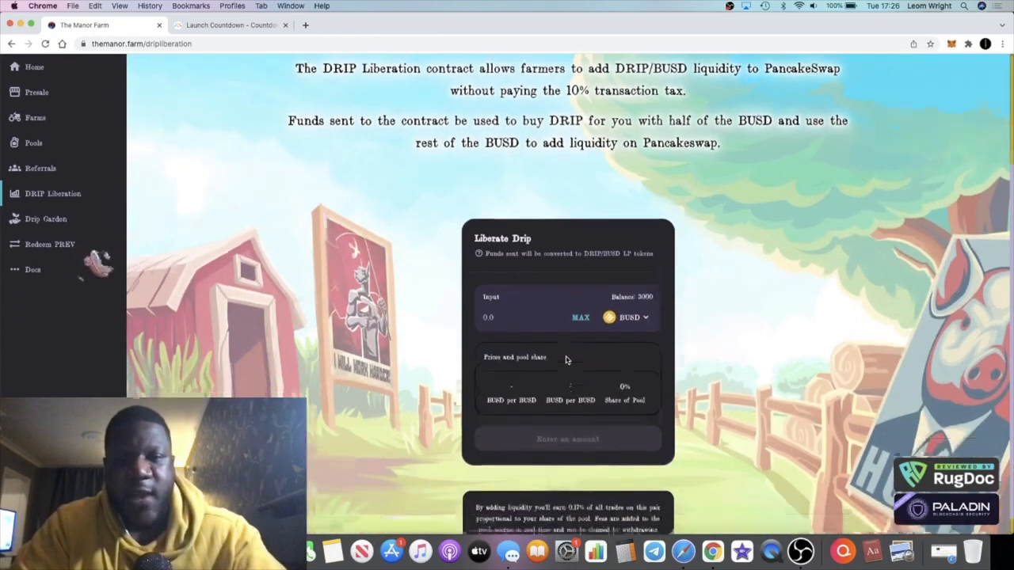
scroll("down", 3)
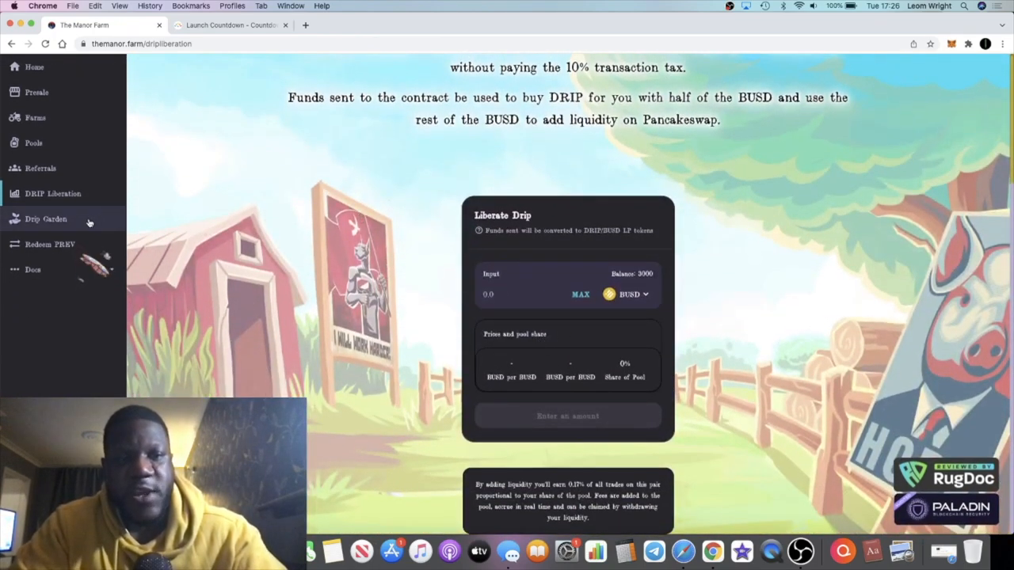
left_click(44, 219)
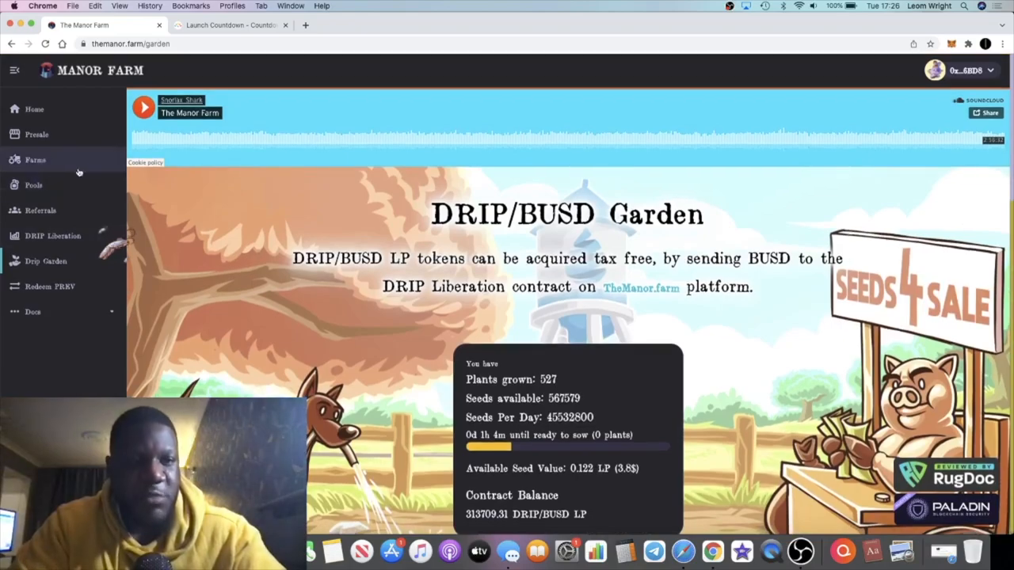
Step: Return to Farms and glance over the lower pairs such as TUSD/BUSD, DAI/BUSD and BTCB/ETH
left_click(34, 160)
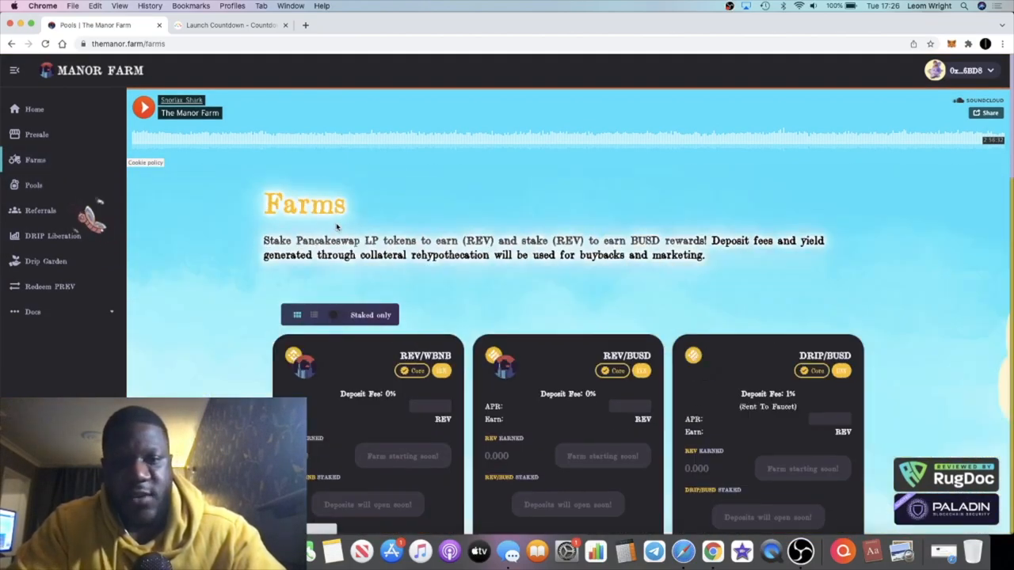
scroll("down", 3)
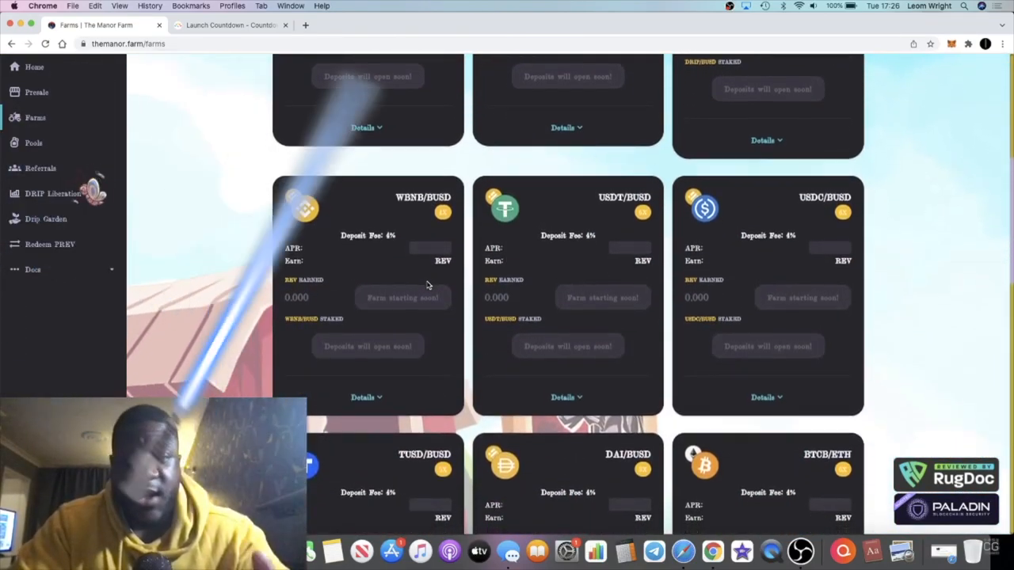
scroll("up", 3)
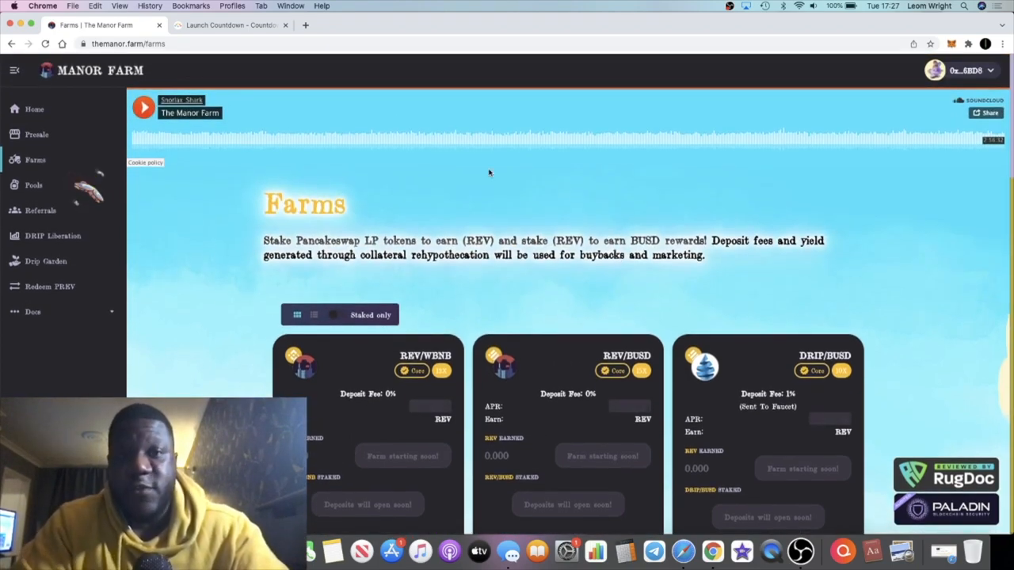
left_click(230, 25)
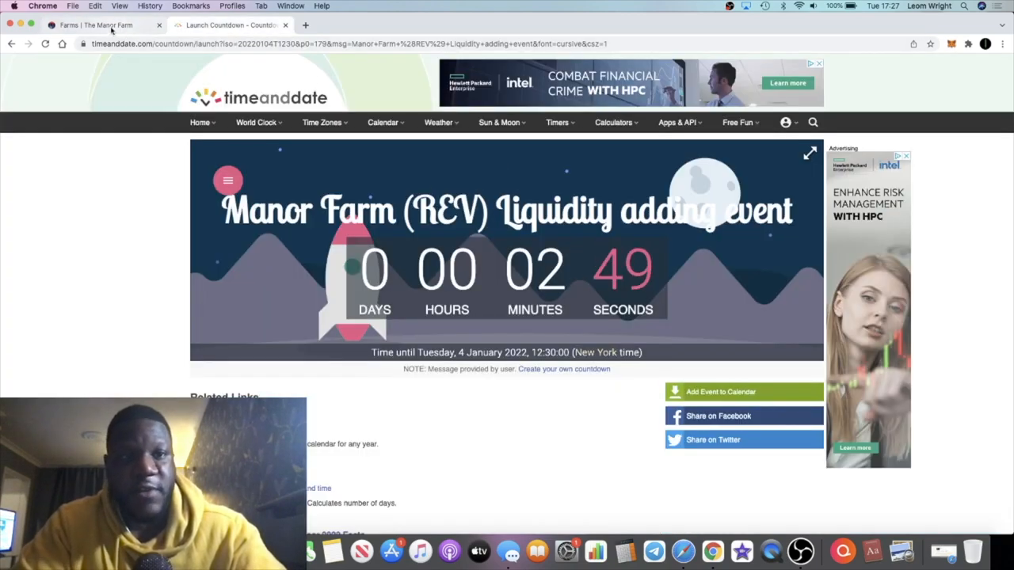
left_click(95, 25)
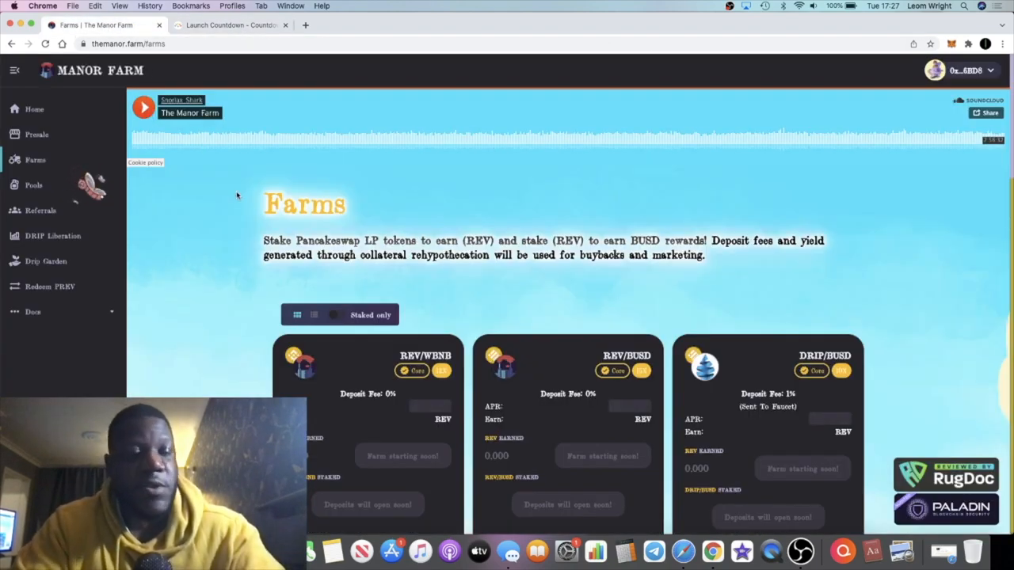